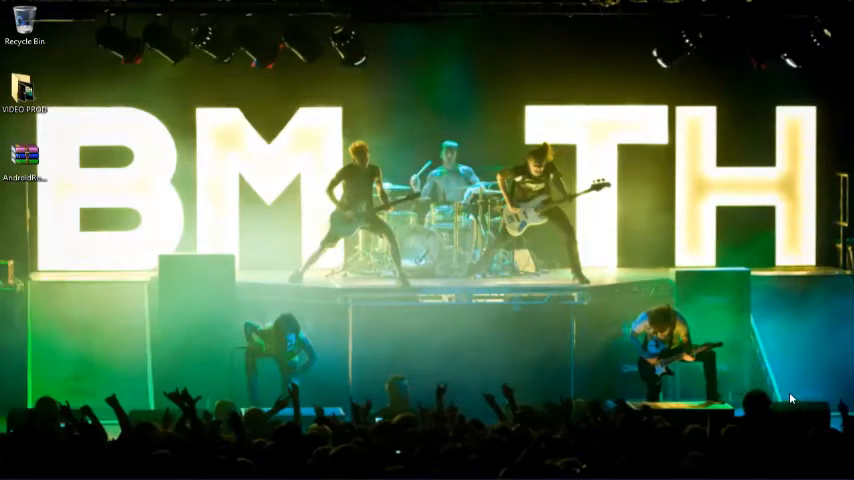
mouse_move(96, 216)
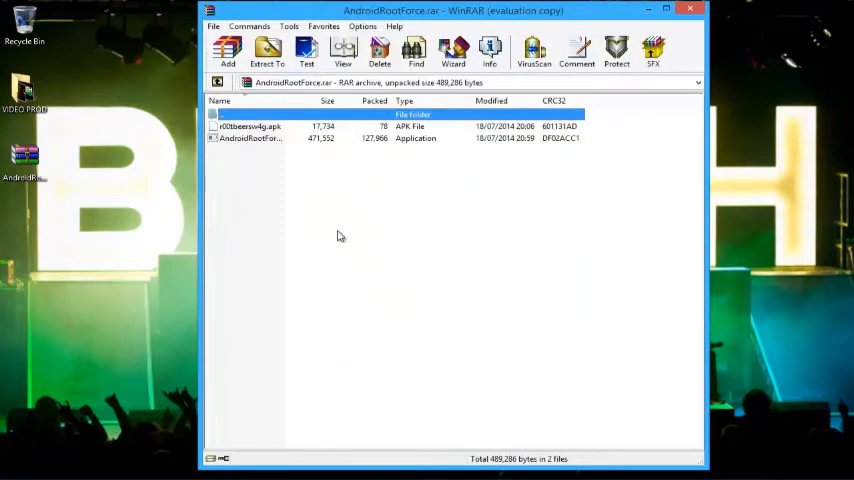
mouse_move(250, 182)
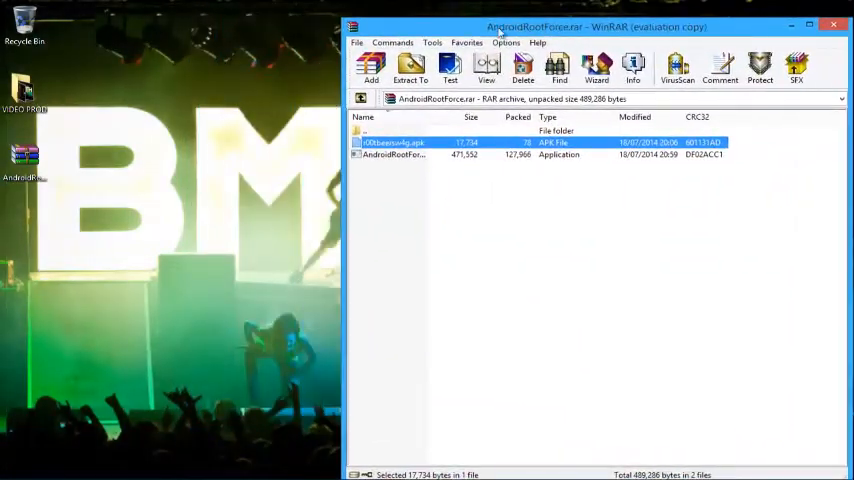
Extract the APK and application files to the desktop and close the WinRAR archive
double_click(392, 142)
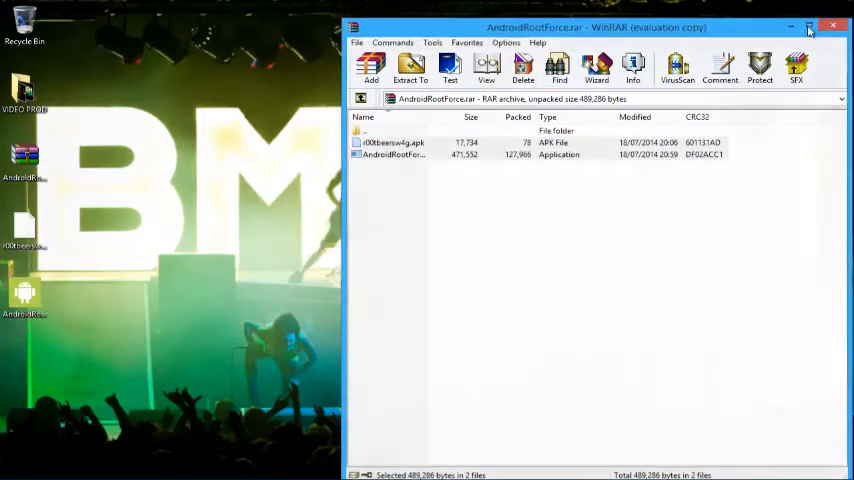
click(832, 26)
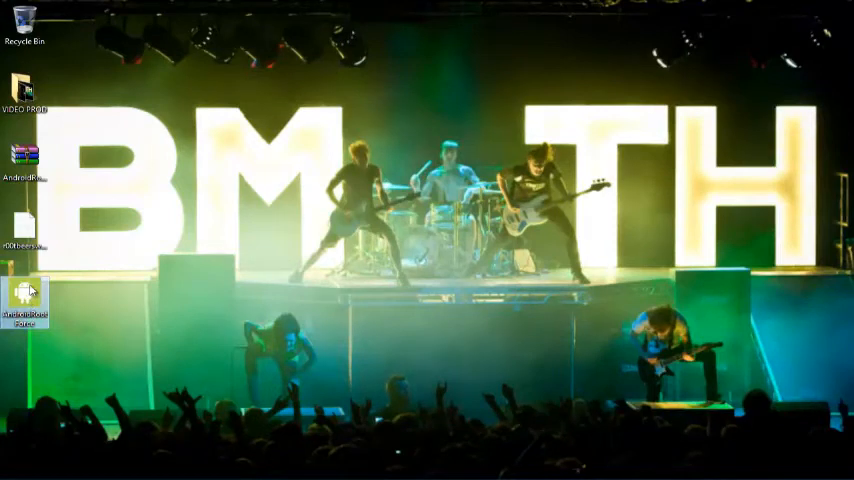
mouse_move(24, 224)
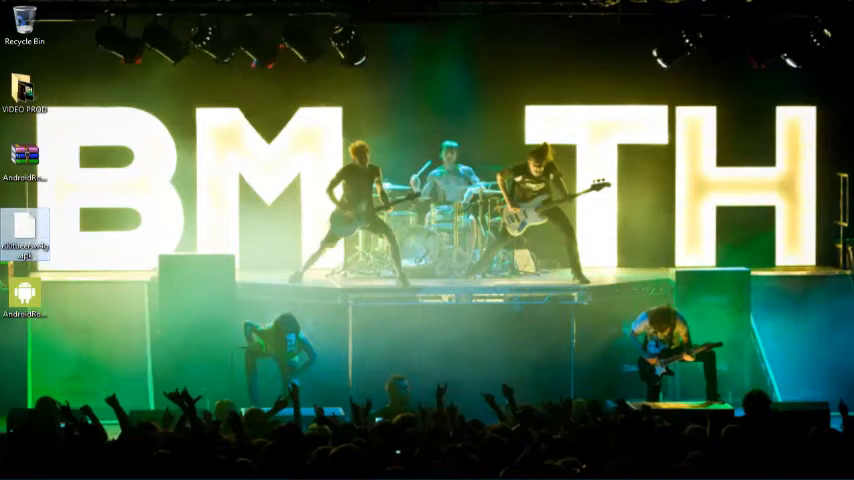
mouse_move(140, 328)
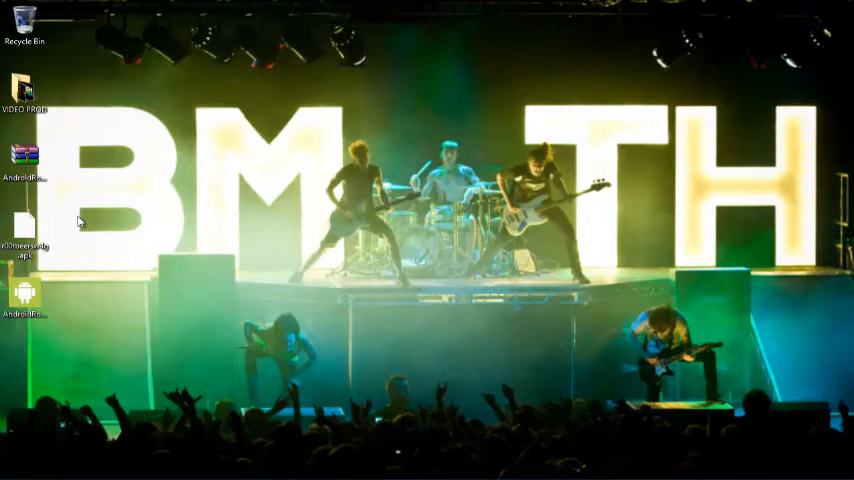
mouse_move(240, 188)
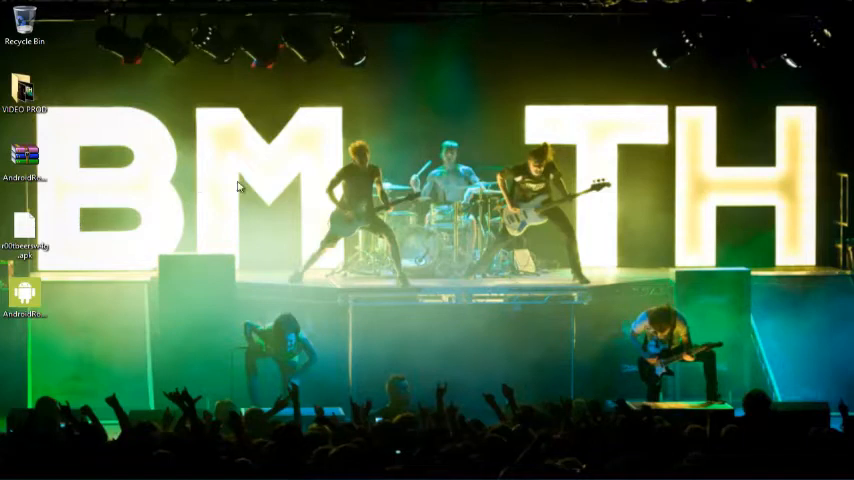
mouse_move(308, 308)
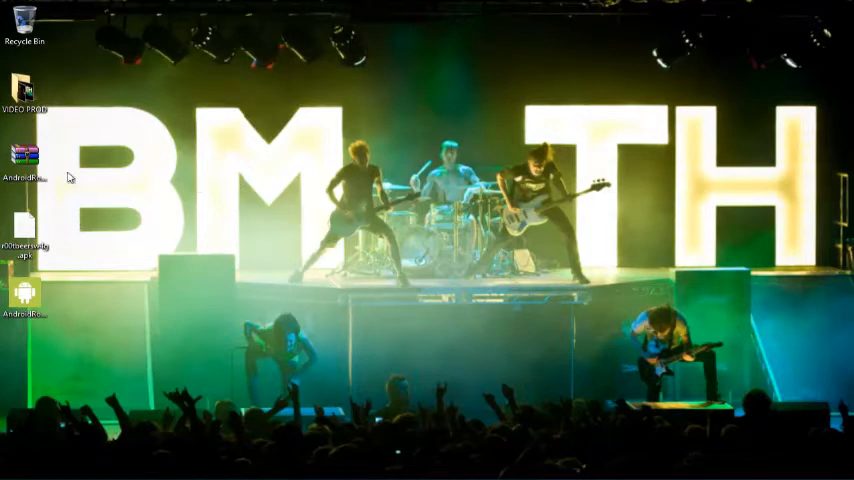
Launch AndroidRootForce from its desktop icon so the welcome disclaimer appears
click(24, 230)
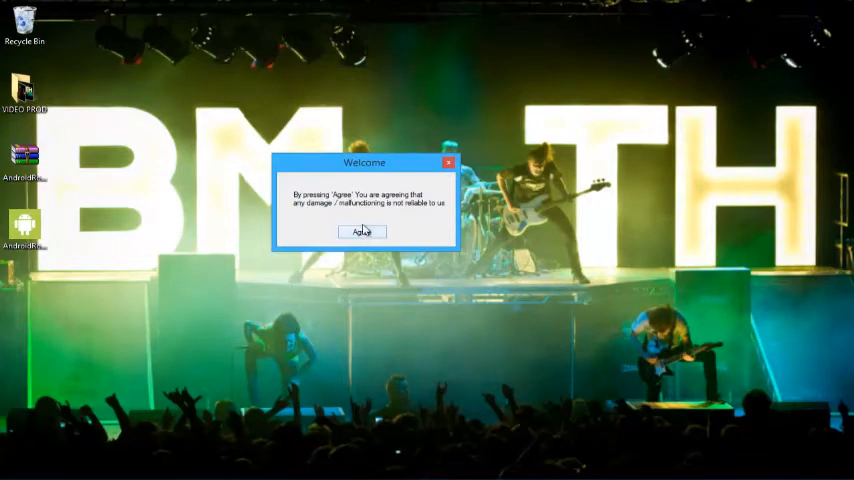
Accept the welcome disclaimer, reposition the main window and expand the Settings tree
click(362, 232)
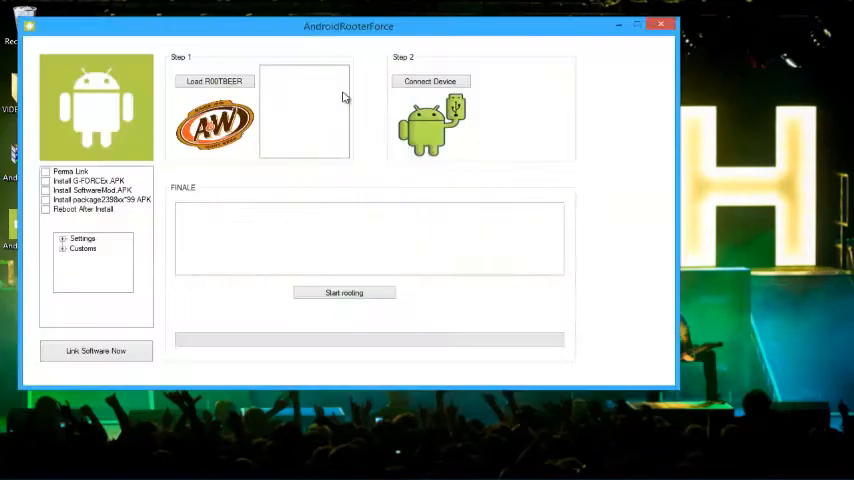
drag(348, 26, 388, 66)
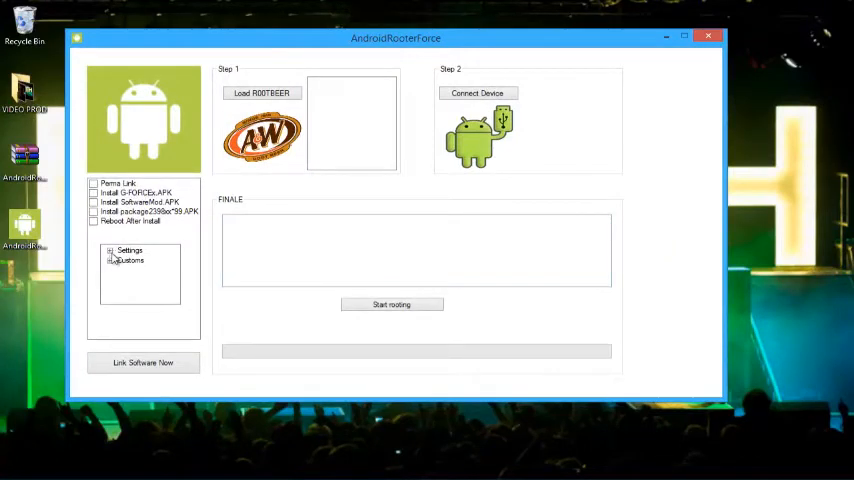
click(110, 260)
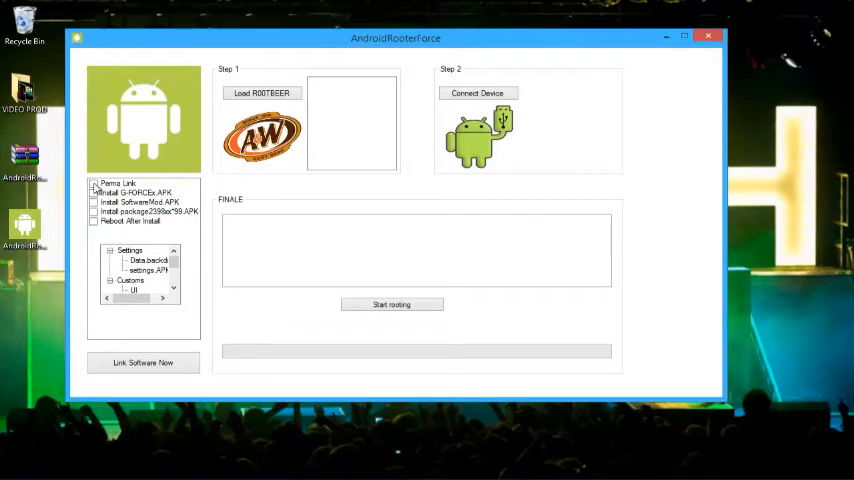
Turn on the first install option in the list
click(120, 184)
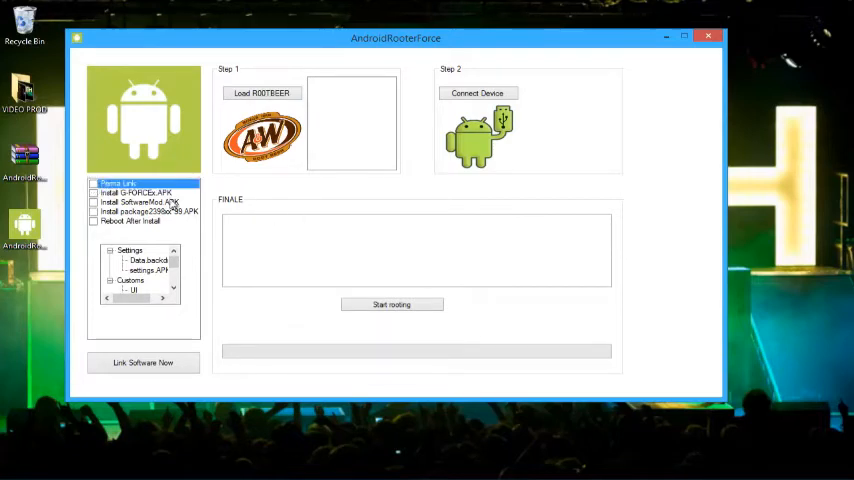
click(94, 184)
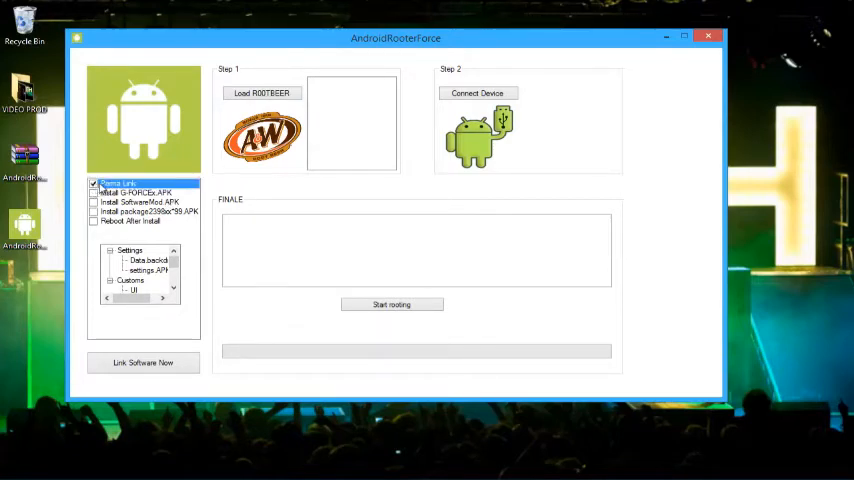
click(118, 184)
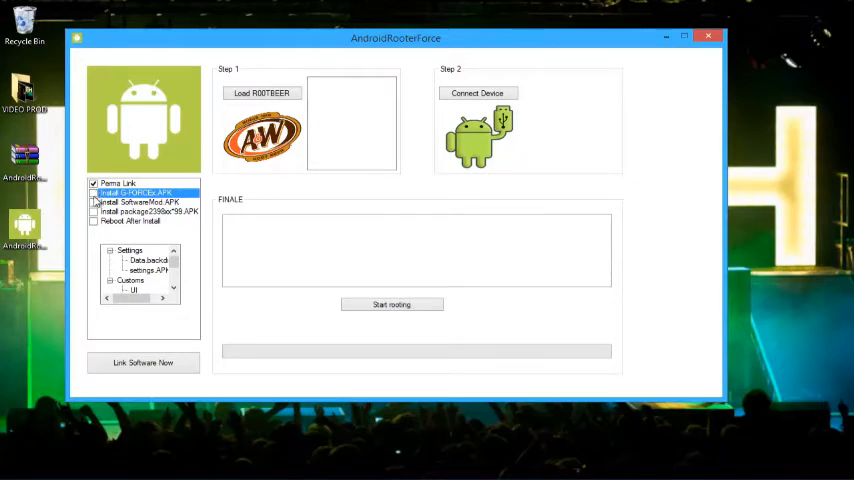
Tick the second, third and fourth install options so all options are checked
click(94, 202)
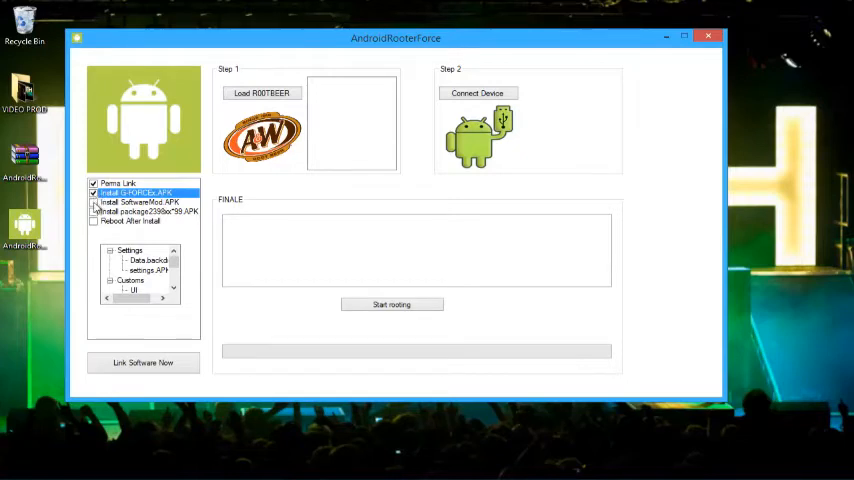
click(94, 202)
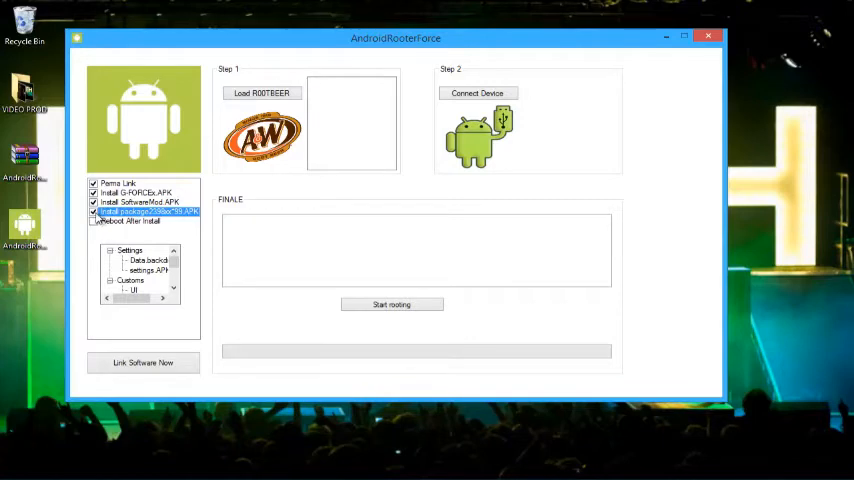
click(130, 220)
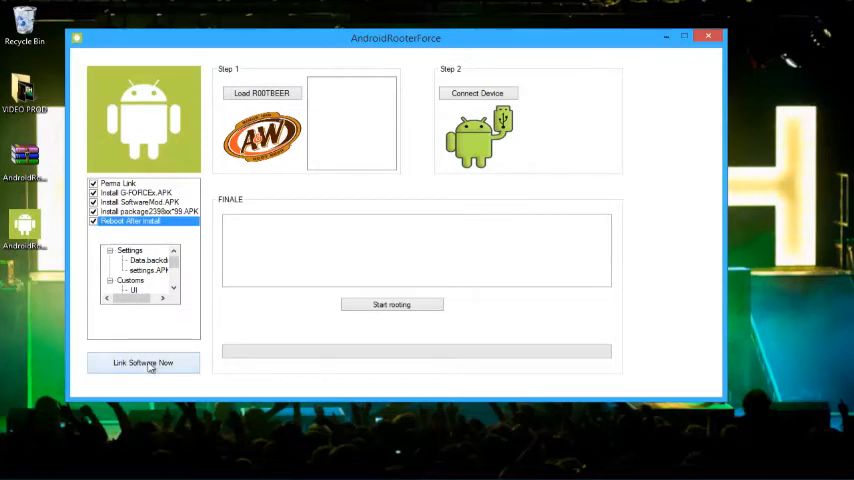
Link the chosen software packages until all are installed, then expand Settings in the options tree
click(144, 362)
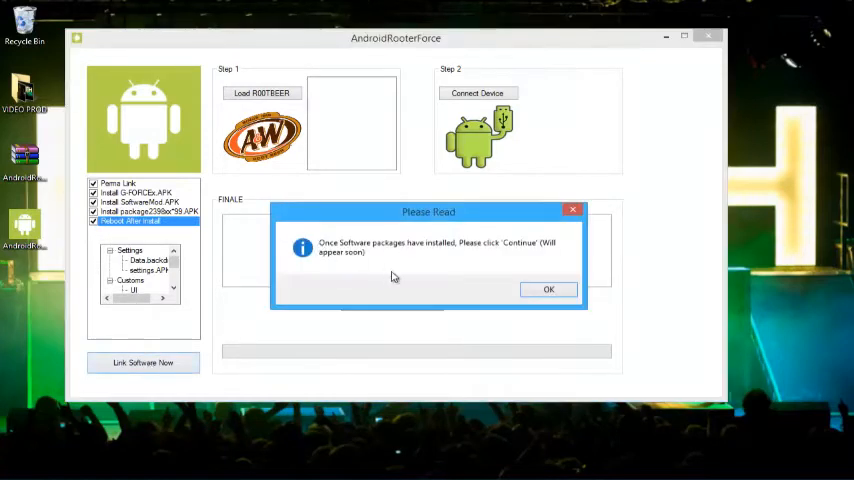
click(548, 288)
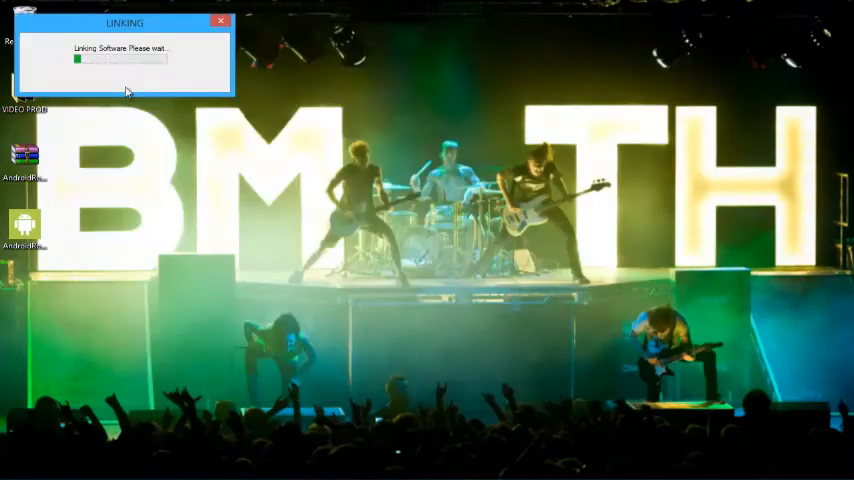
mouse_move(88, 84)
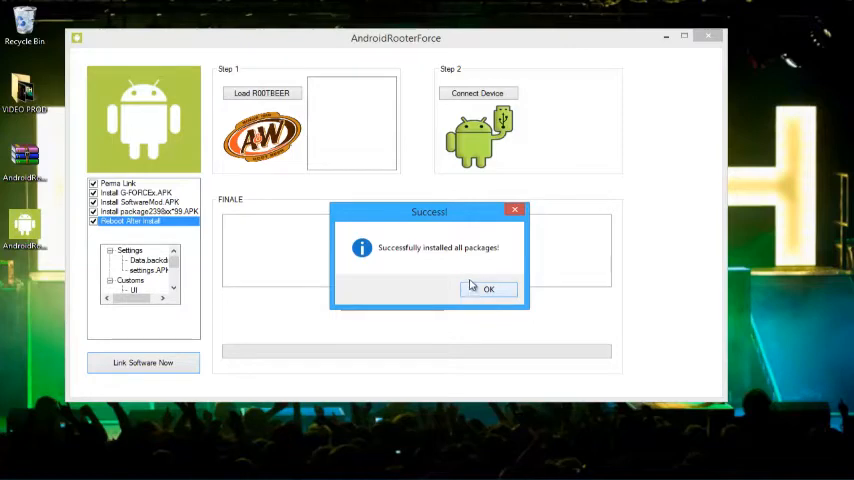
click(488, 288)
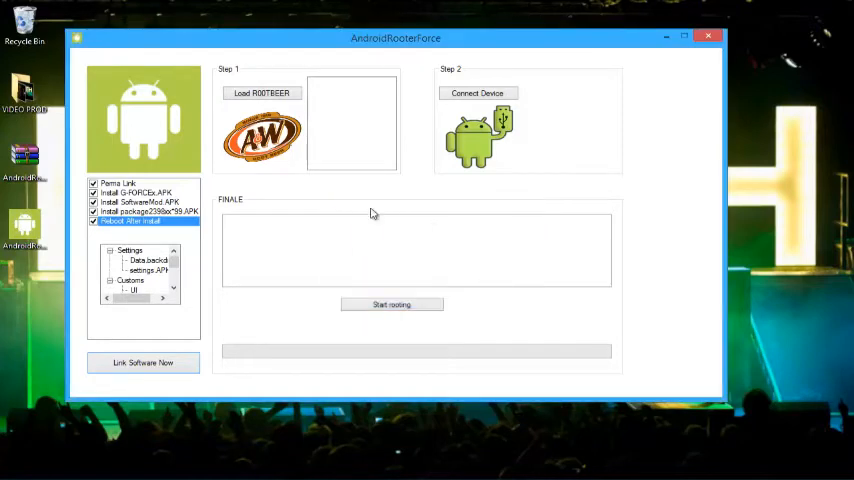
mouse_move(220, 252)
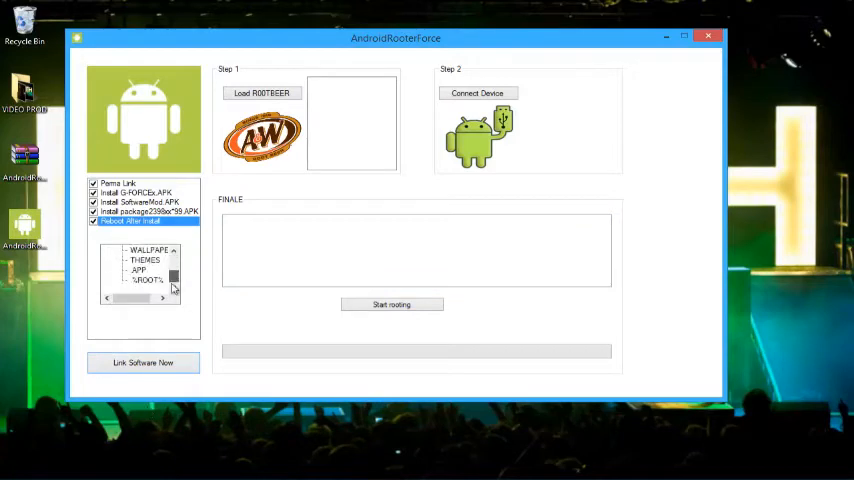
Collapse the expanded Customs entries back to the Settings and Customs branches
click(140, 270)
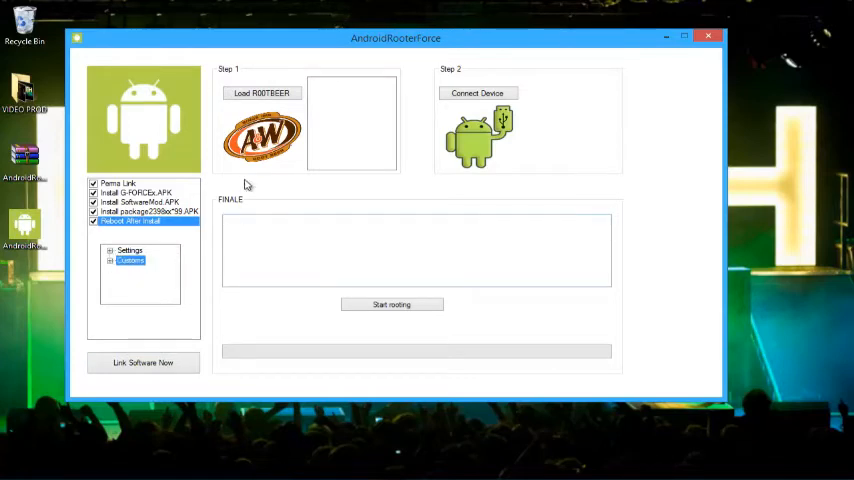
mouse_move(260, 76)
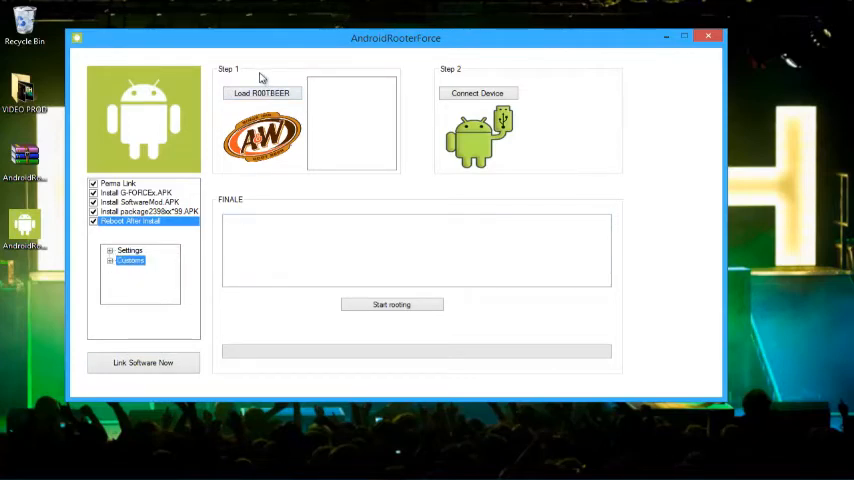
mouse_move(18, 264)
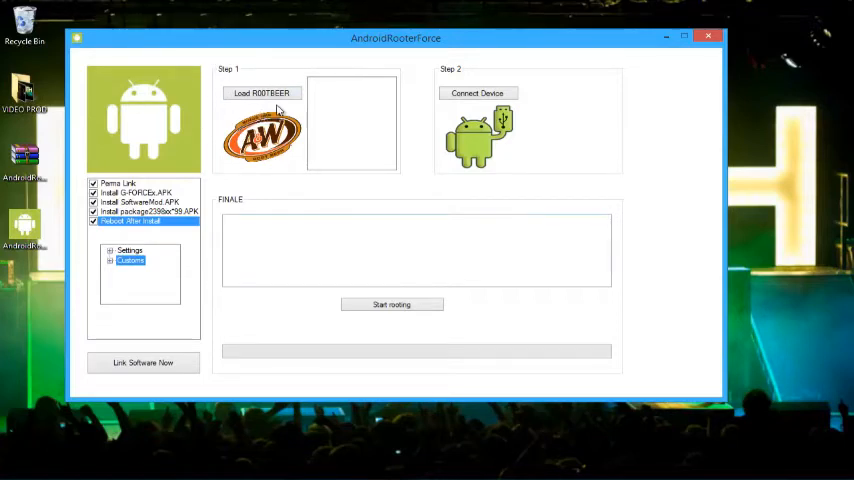
mouse_move(112, 128)
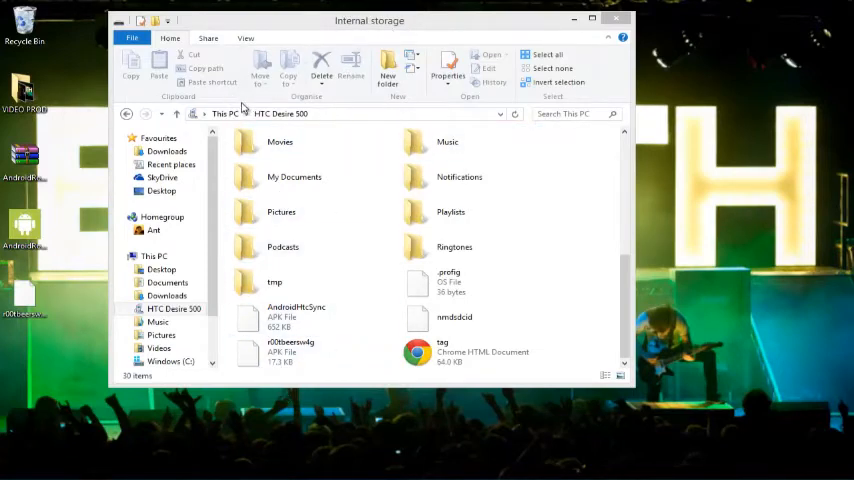
mouse_move(290, 288)
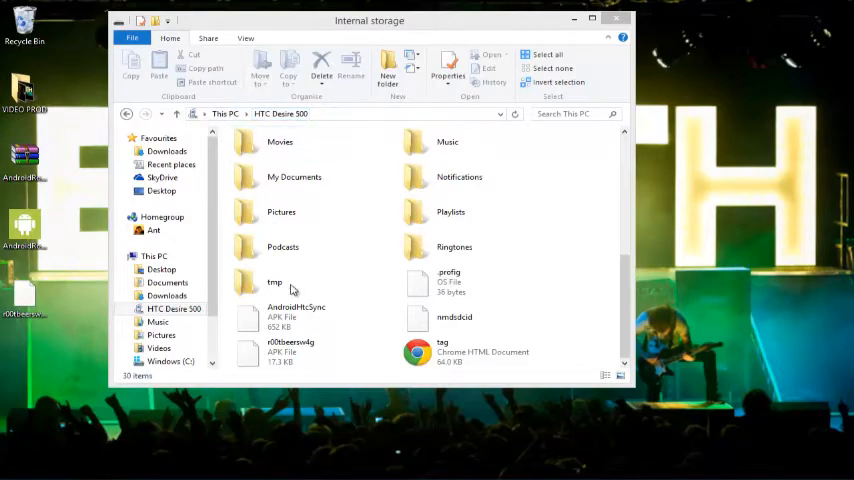
Hide and restore the HTC Desire 500 internal storage window listing the APK files
click(290, 350)
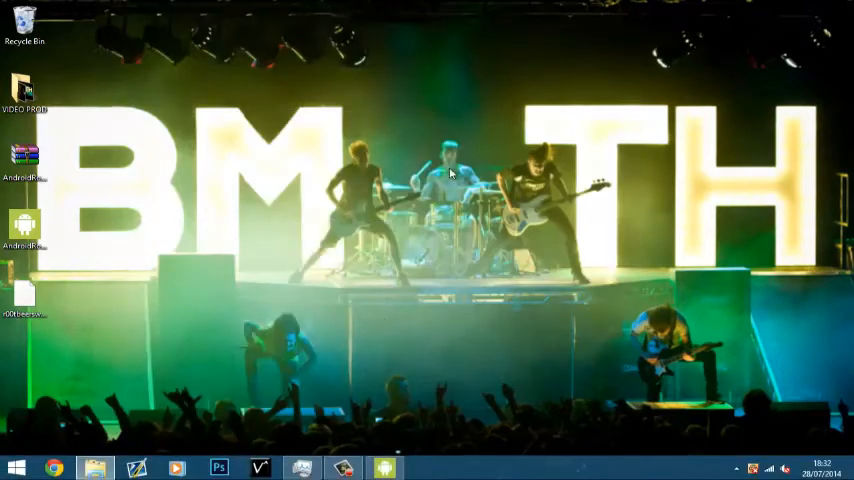
click(384, 468)
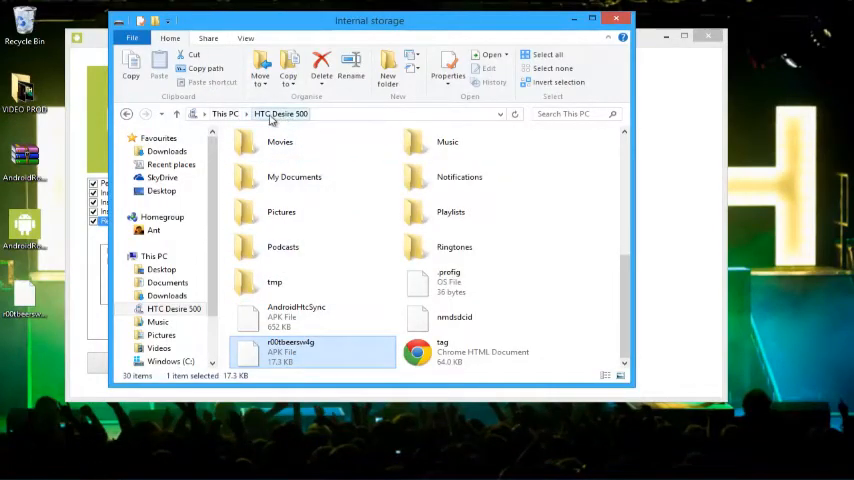
Load the root beer APK, confirm the load messages and expand its package contents
click(276, 280)
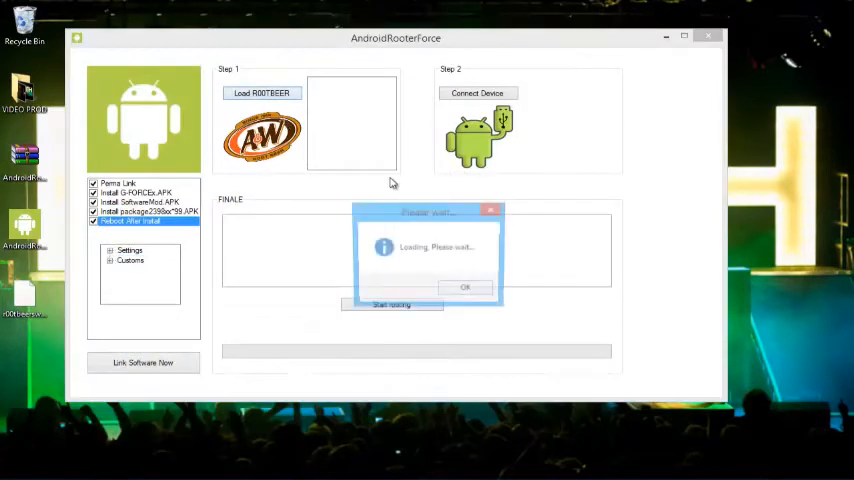
click(464, 288)
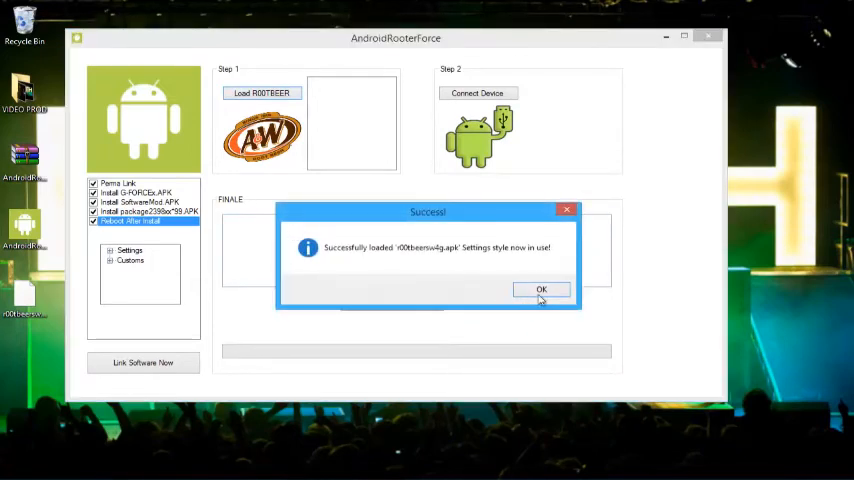
click(540, 288)
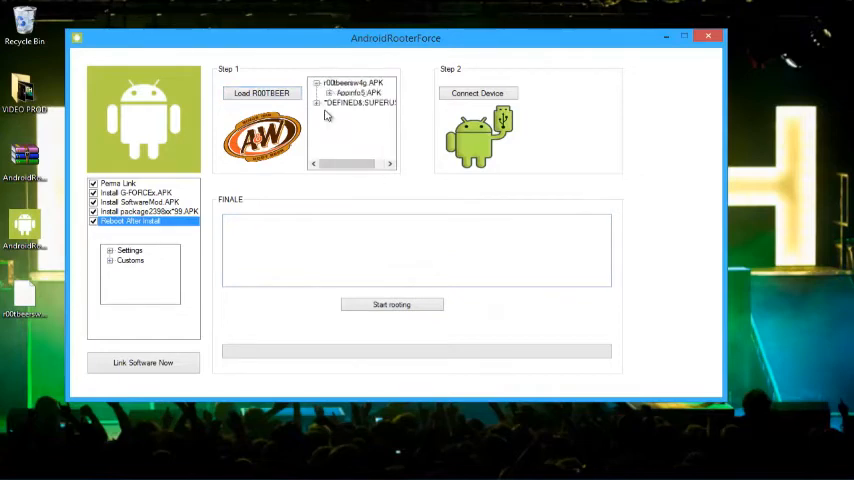
click(316, 92)
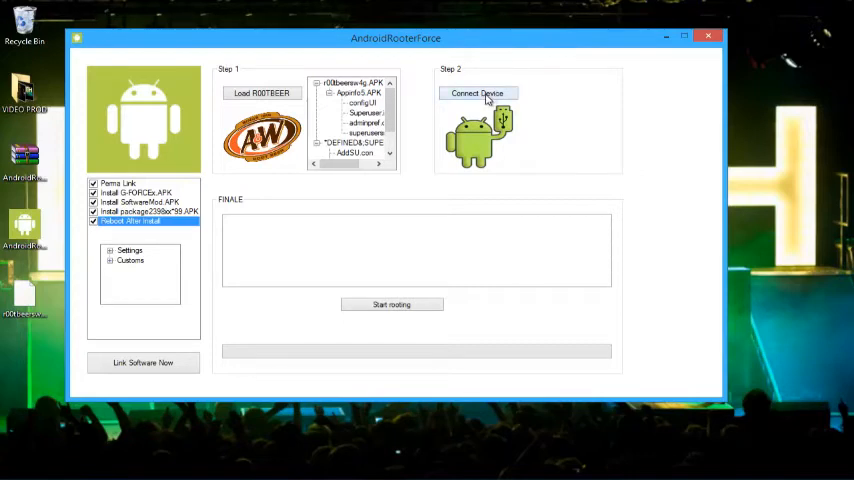
Connect the phone and acknowledge the Connected to device confirmation
click(476, 92)
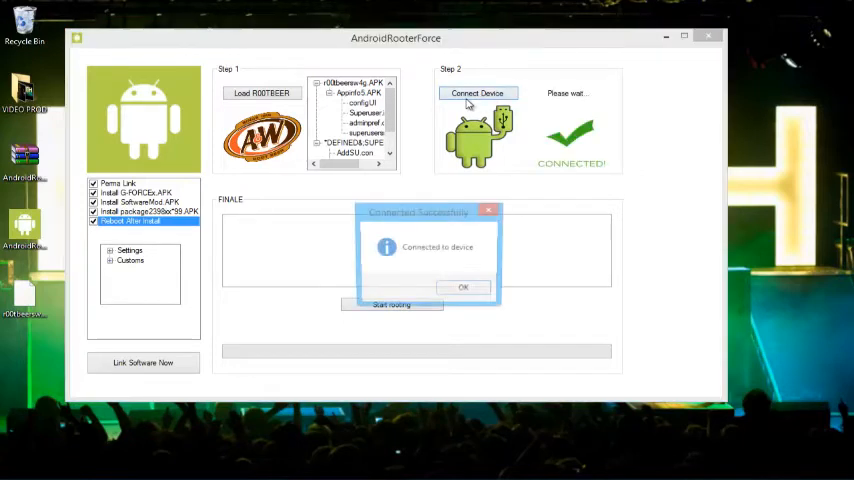
click(462, 288)
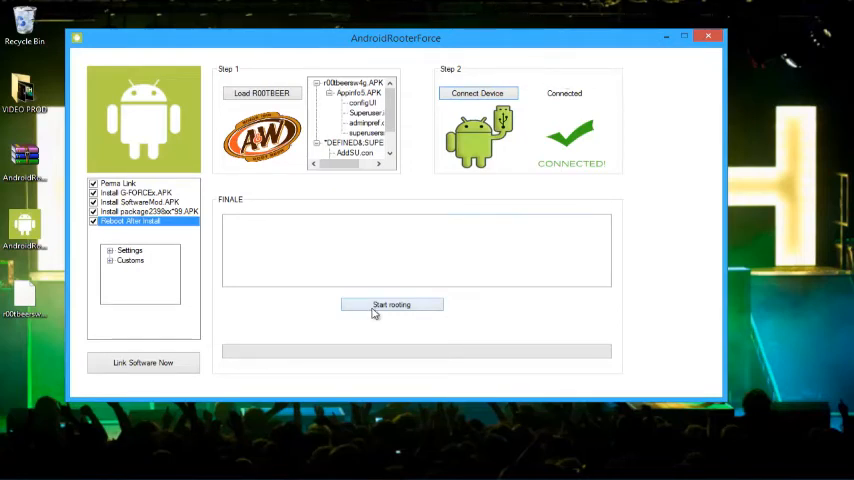
mouse_move(278, 308)
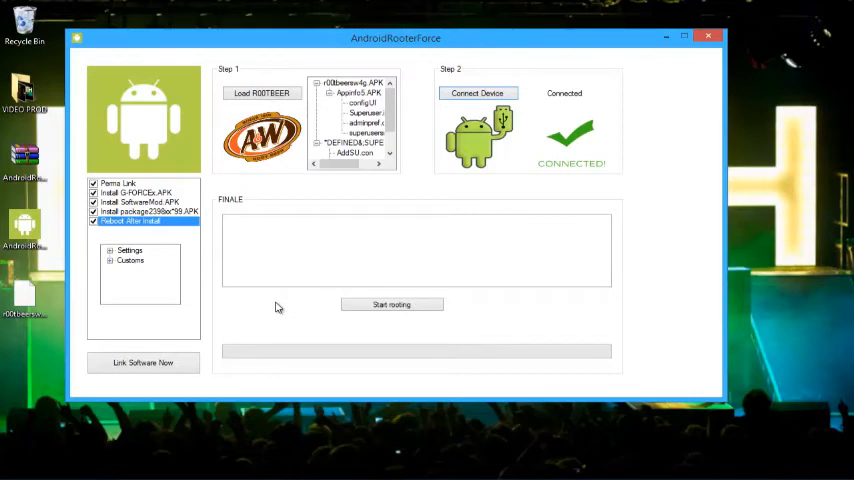
mouse_move(418, 304)
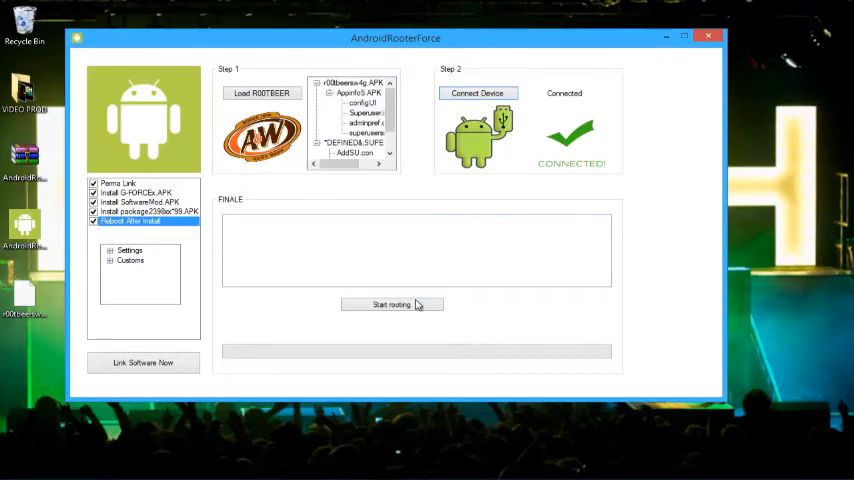
mouse_move(364, 316)
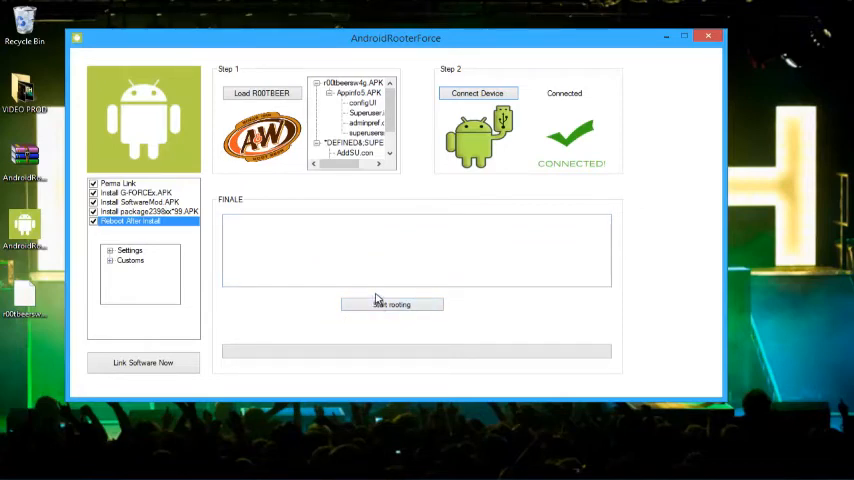
Start rooting the connected phone so the log fills and the progress bar completes
click(392, 304)
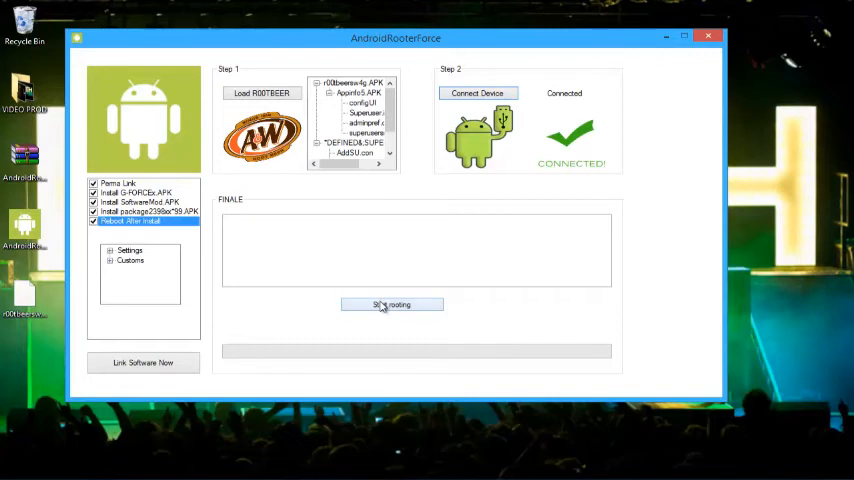
click(392, 304)
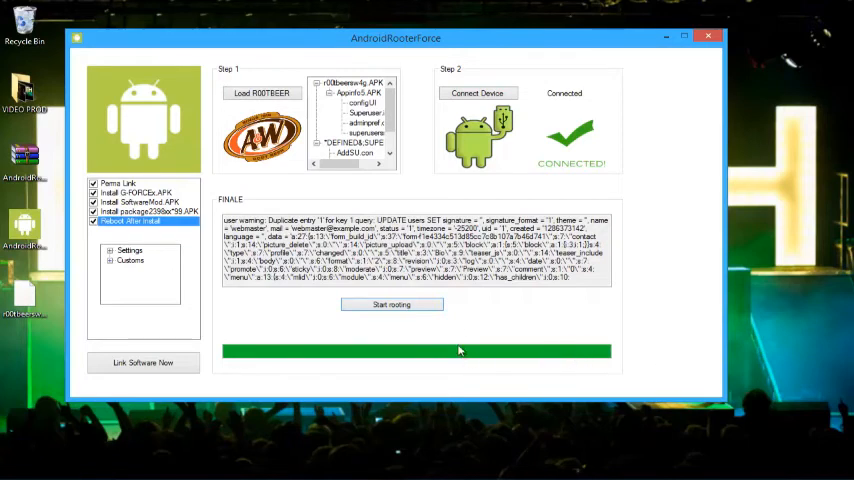
mouse_move(444, 336)
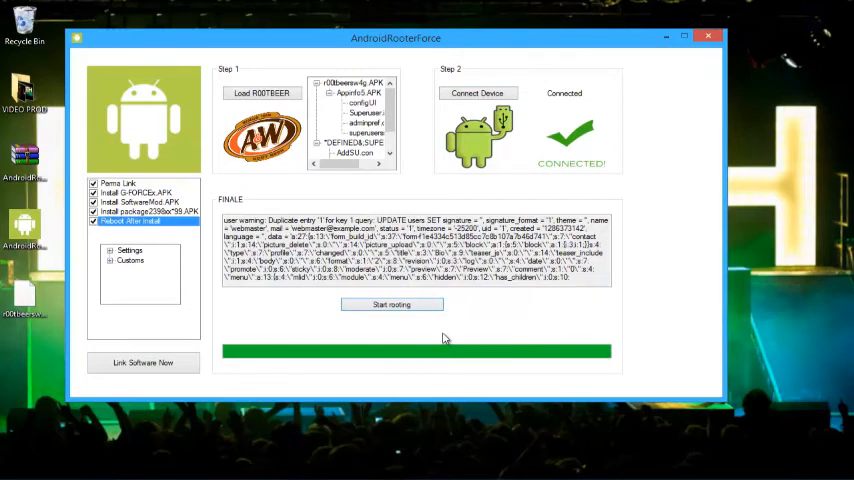